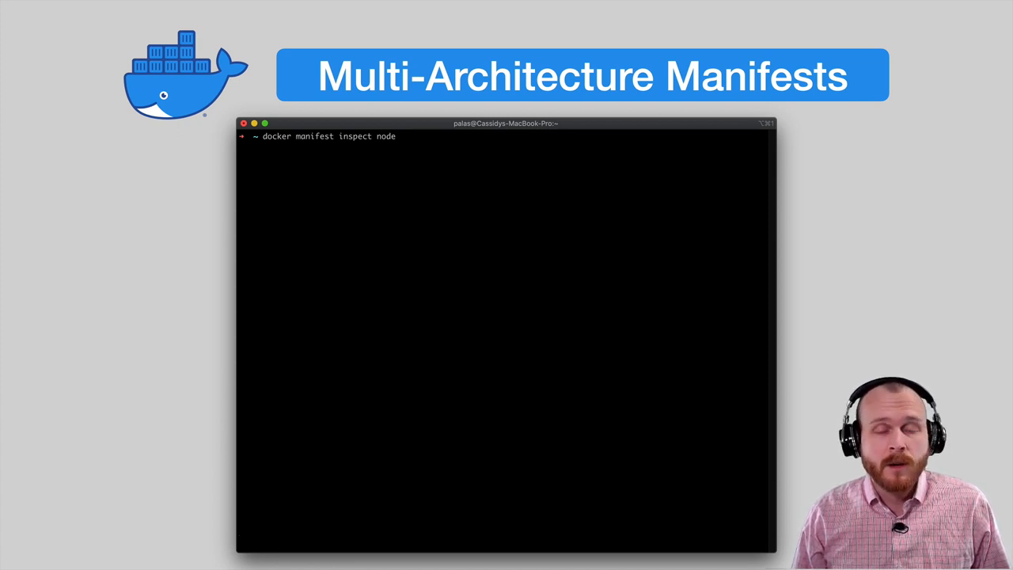
# Run docker manifest inspect node to view its multi-architecture manifest.
pyautogui.press('Return')
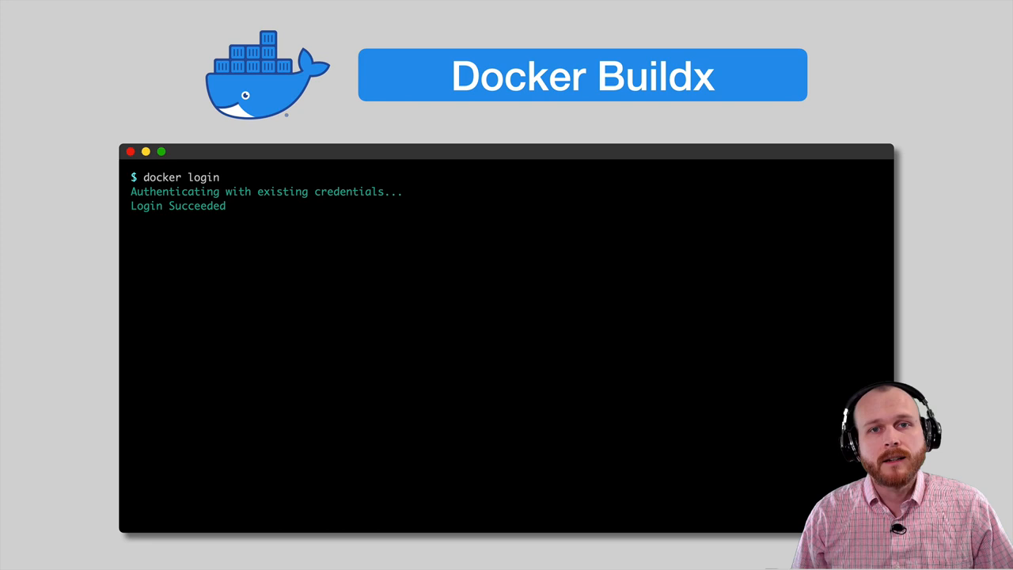
# List the available buildx builders with docker buildx ls.
pyautogui.write('docker buildx ls')
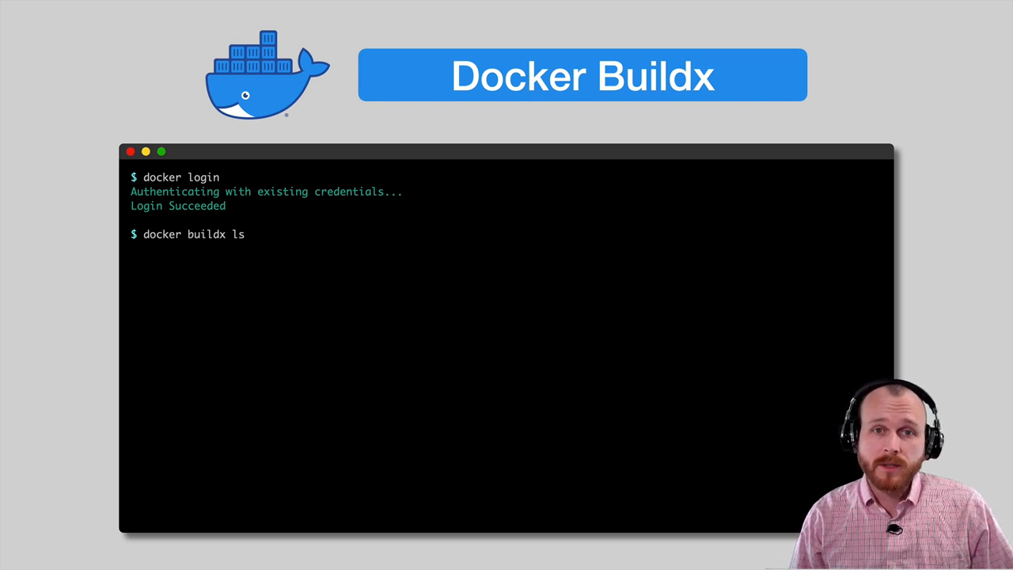
pyautogui.press('Return')
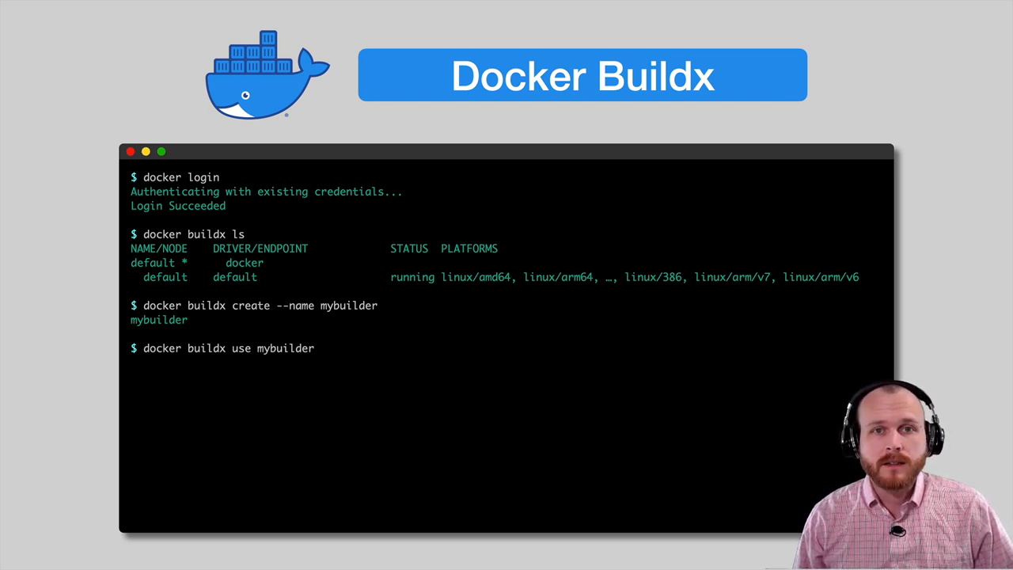
# Bootstrap mybuilder, then build and push multi-arch-test:latest for amd64, arm64 and arm/v7.
pyautogui.write('docker buildx inspect --bootstrap')
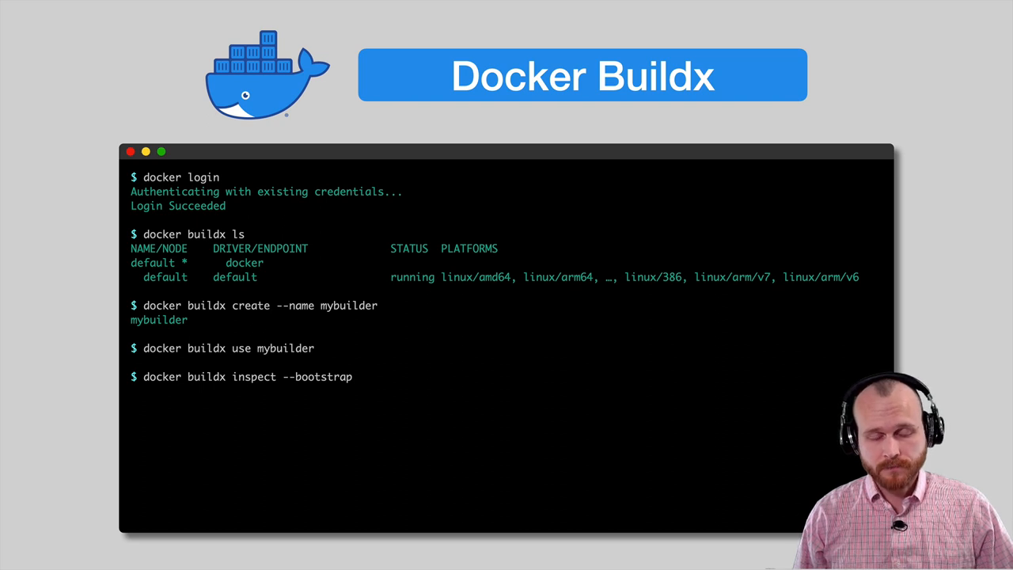
pyautogui.press('Return')
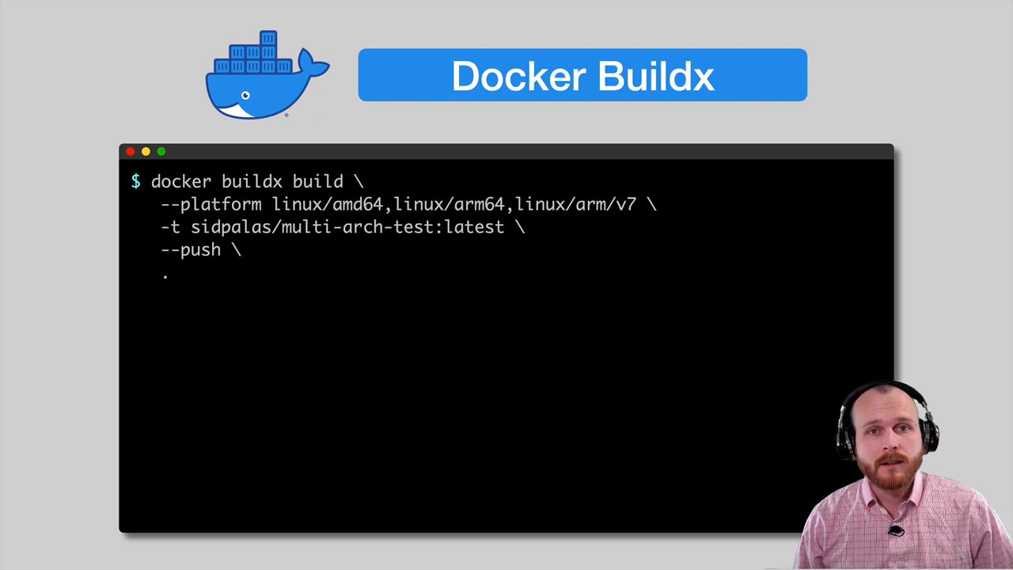
pyautogui.press('Return')
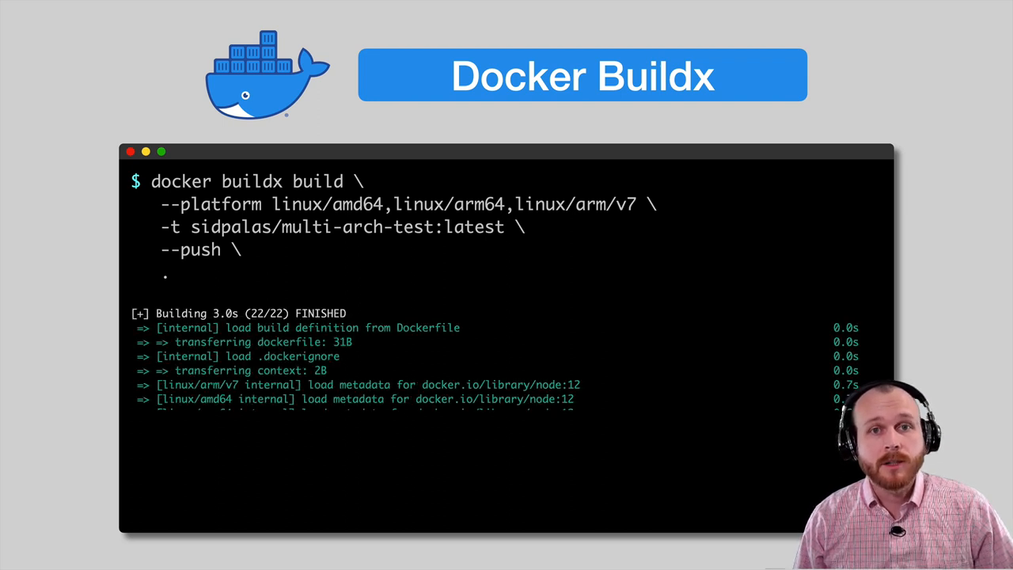